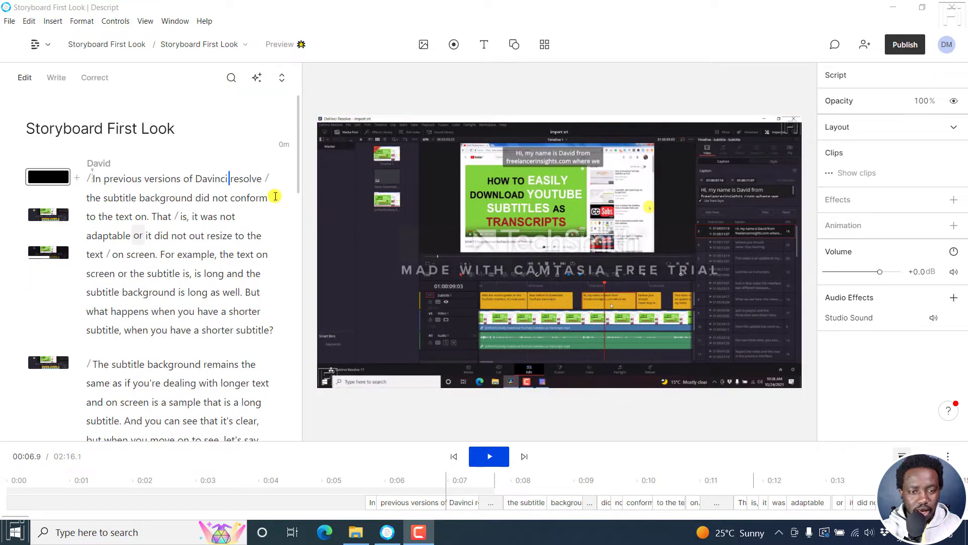
pyautogui.moveTo(231, 77)
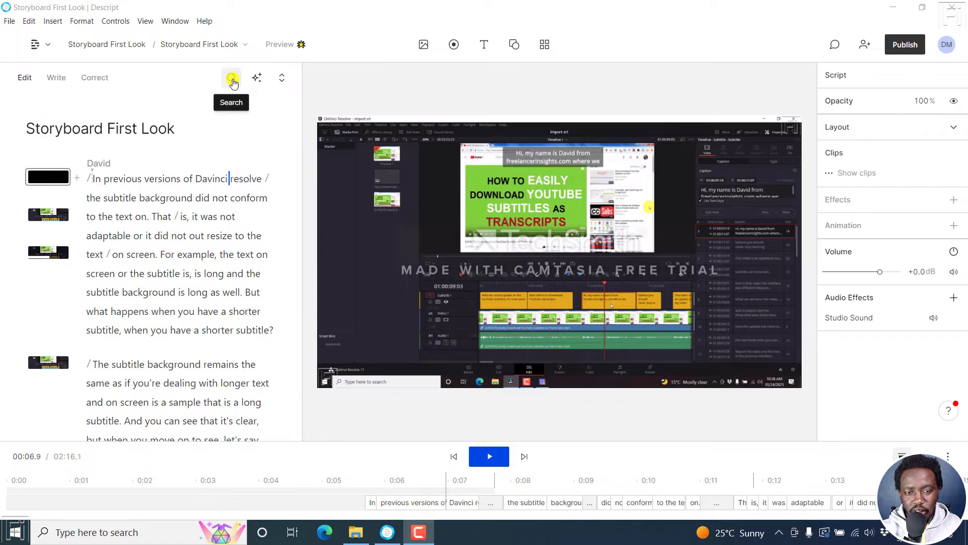
# Show the transcript's text search bar with its empty Search results panel.
pyautogui.click(230, 76)
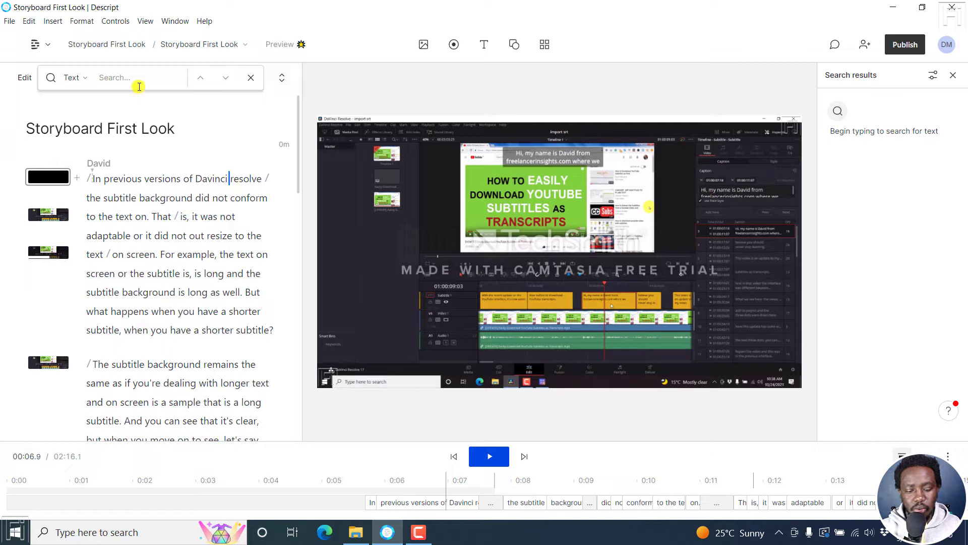
# Search the transcript for 'resolve', listing its seven timestamped matches.
pyautogui.click(142, 77)
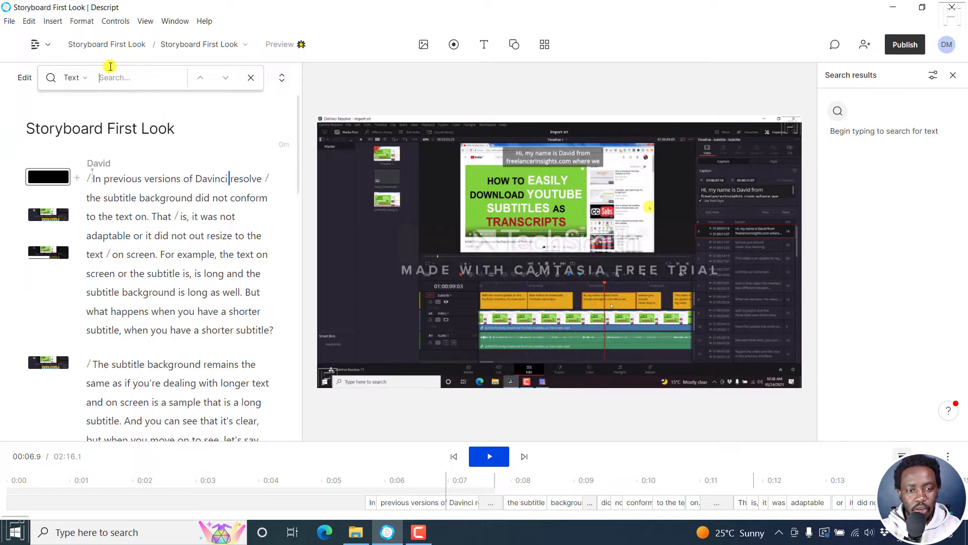
pyautogui.moveTo(858, 88)
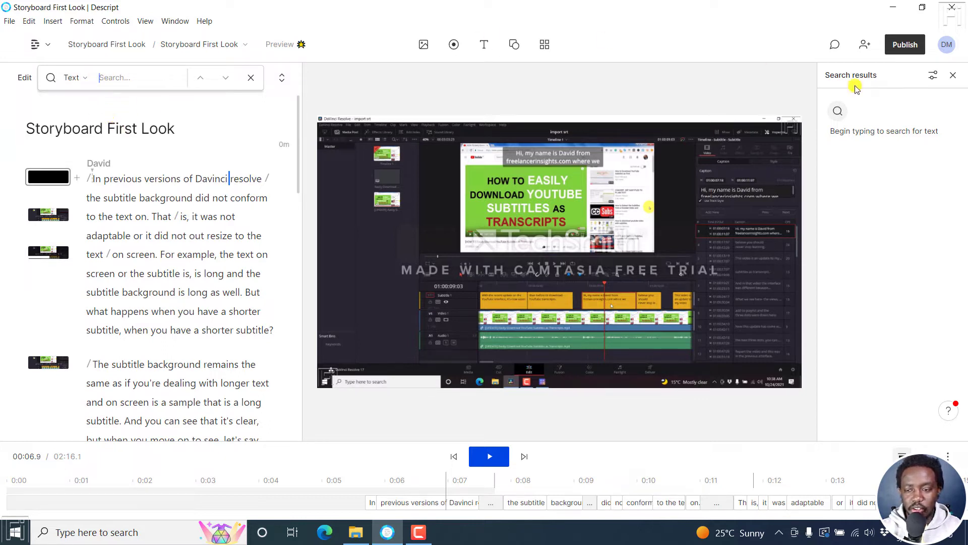
pyautogui.moveTo(912, 183)
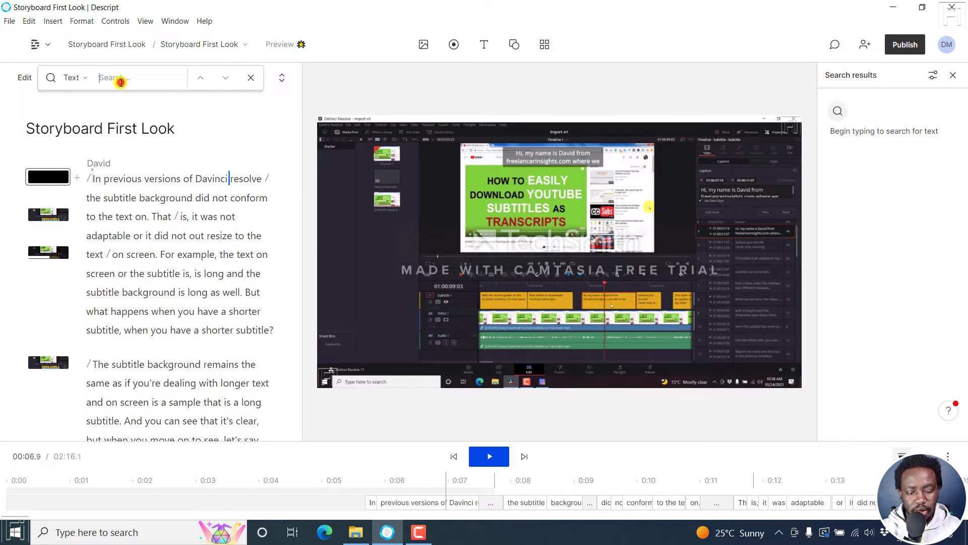
pyautogui.write('resolve')
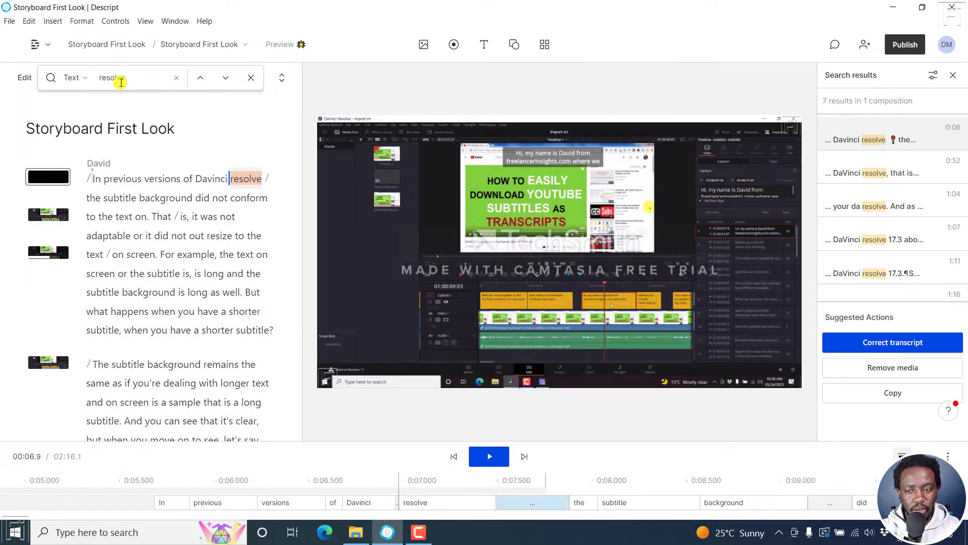
pyautogui.moveTo(236, 103)
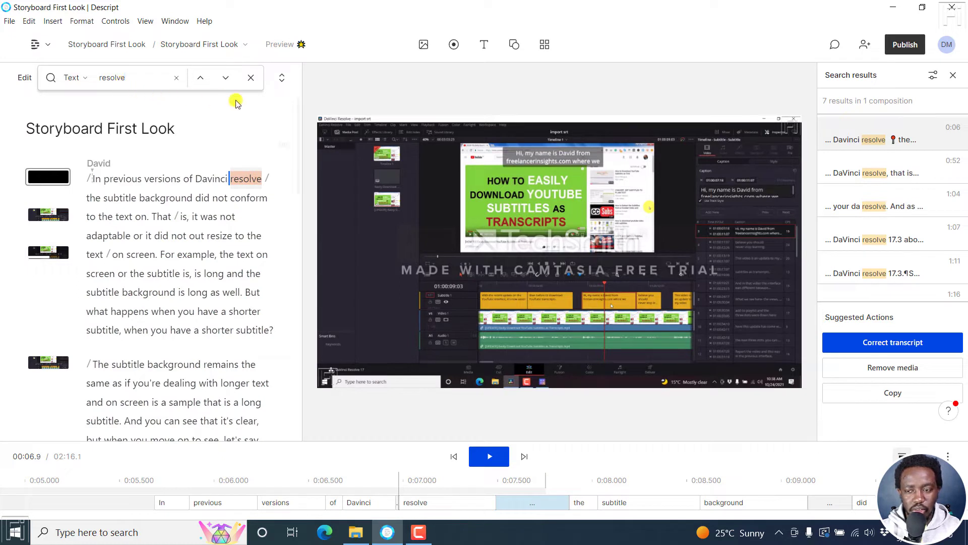
pyautogui.moveTo(887, 131)
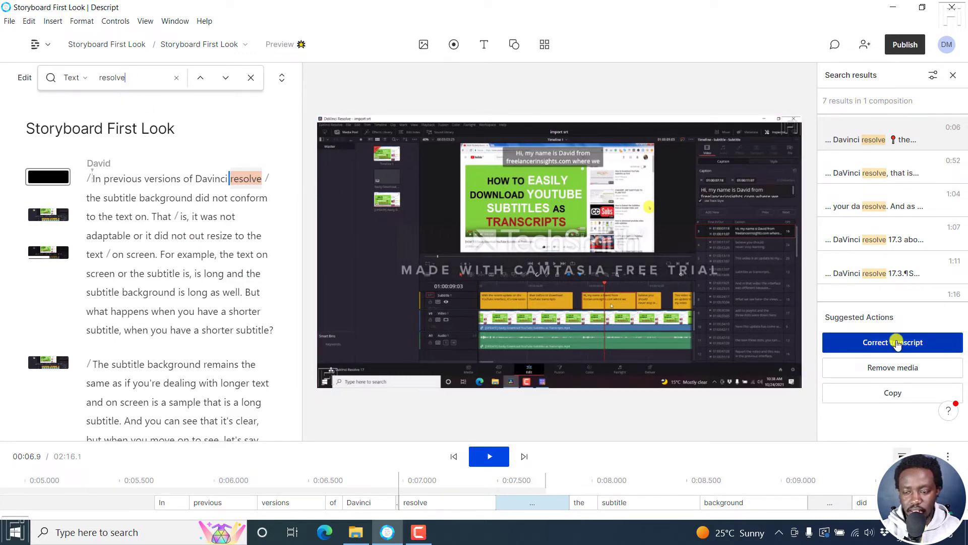
# Use Correct transcript to replace all seven matches with capitalized 'Resolve'.
pyautogui.click(892, 343)
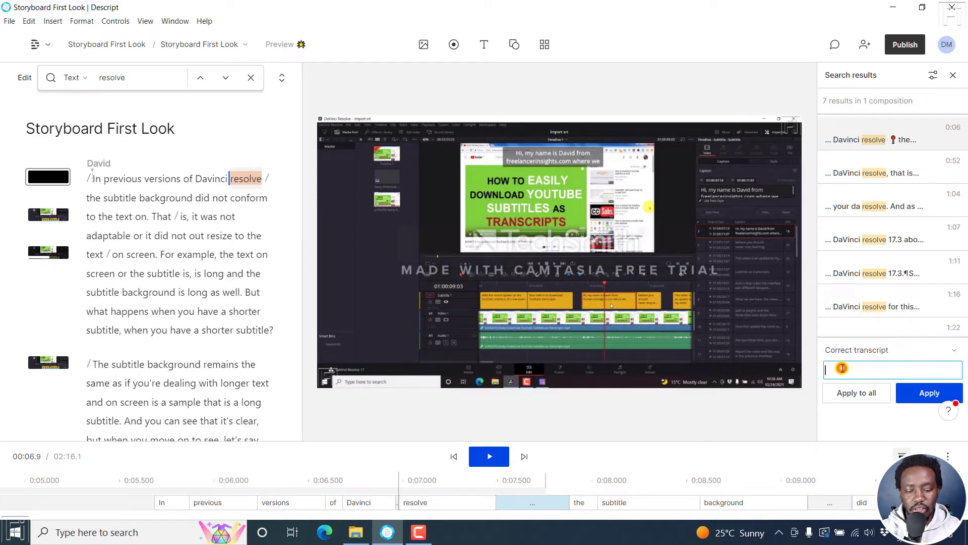
pyautogui.write('R')
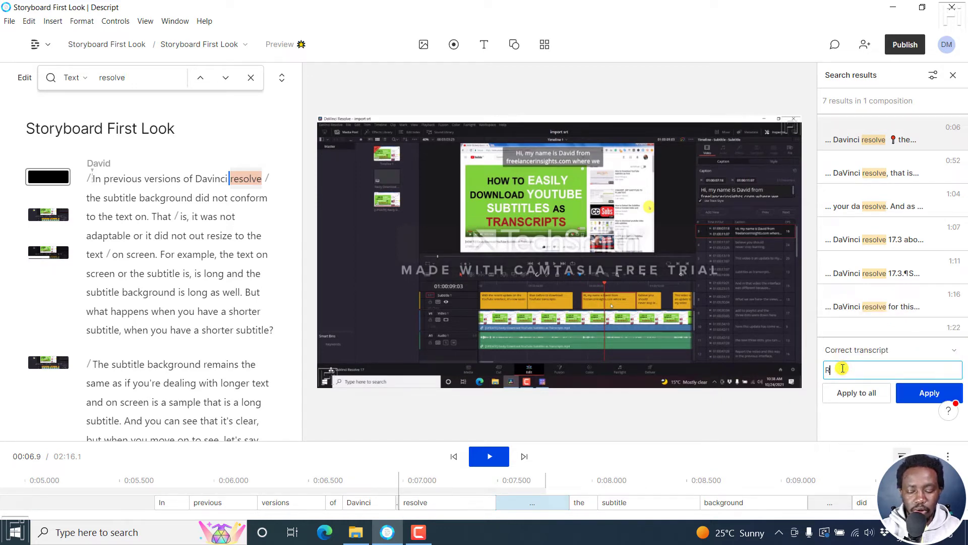
pyautogui.write('esolve')
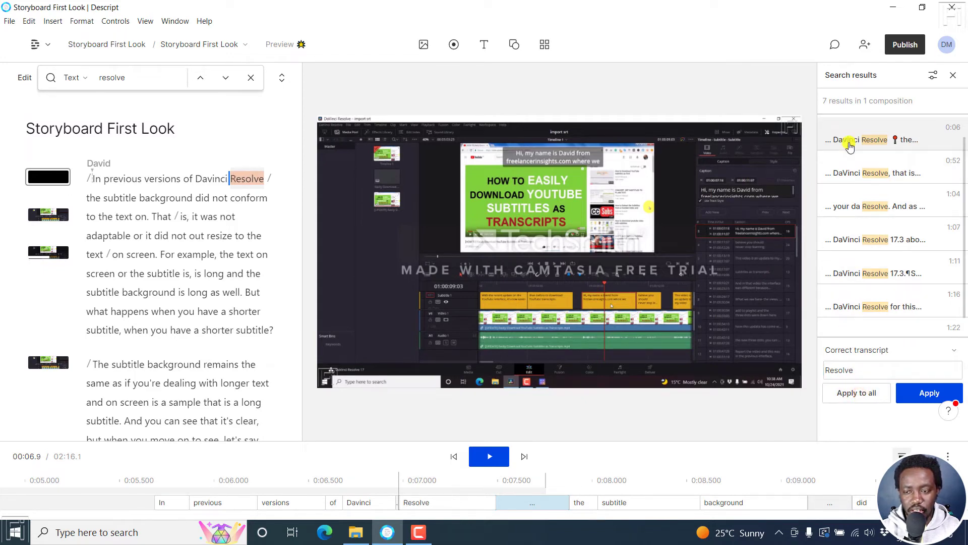
pyautogui.moveTo(874, 325)
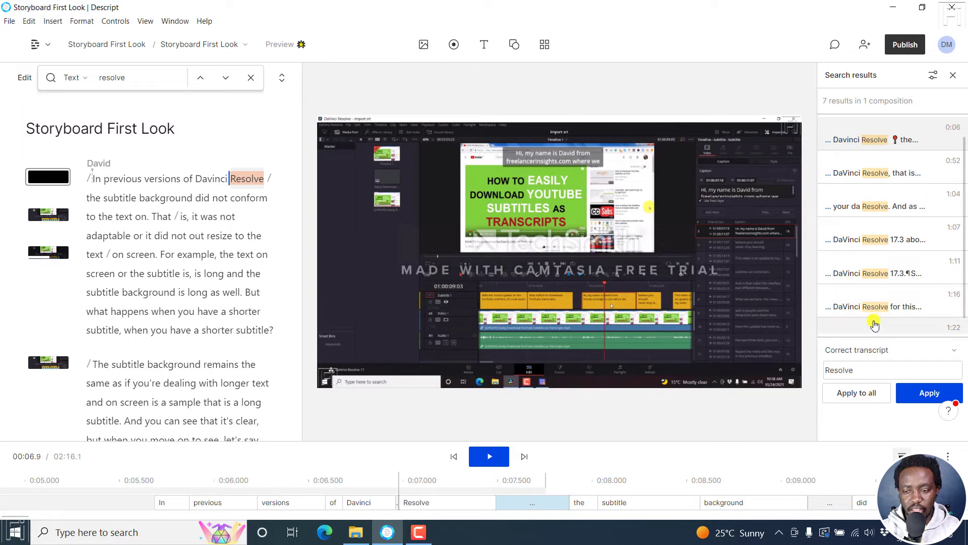
pyautogui.moveTo(871, 329)
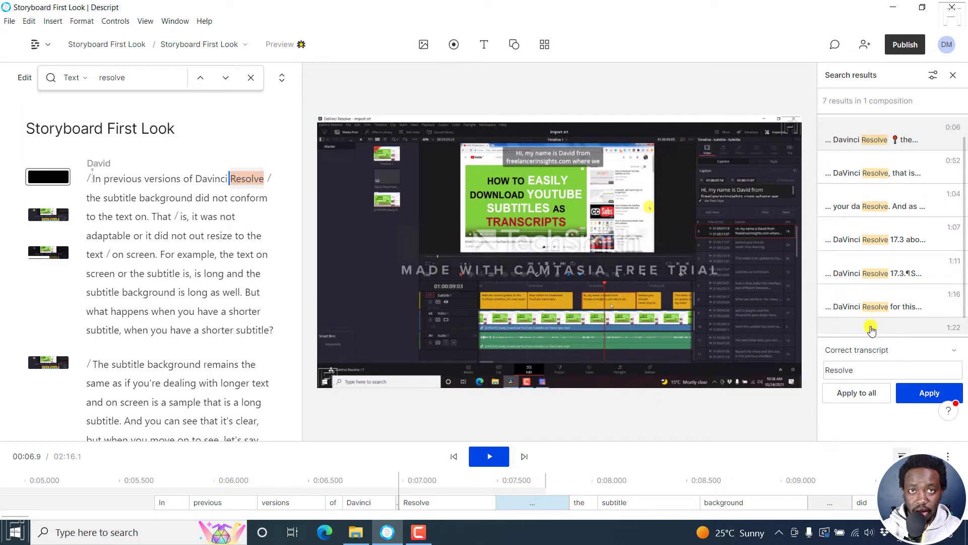